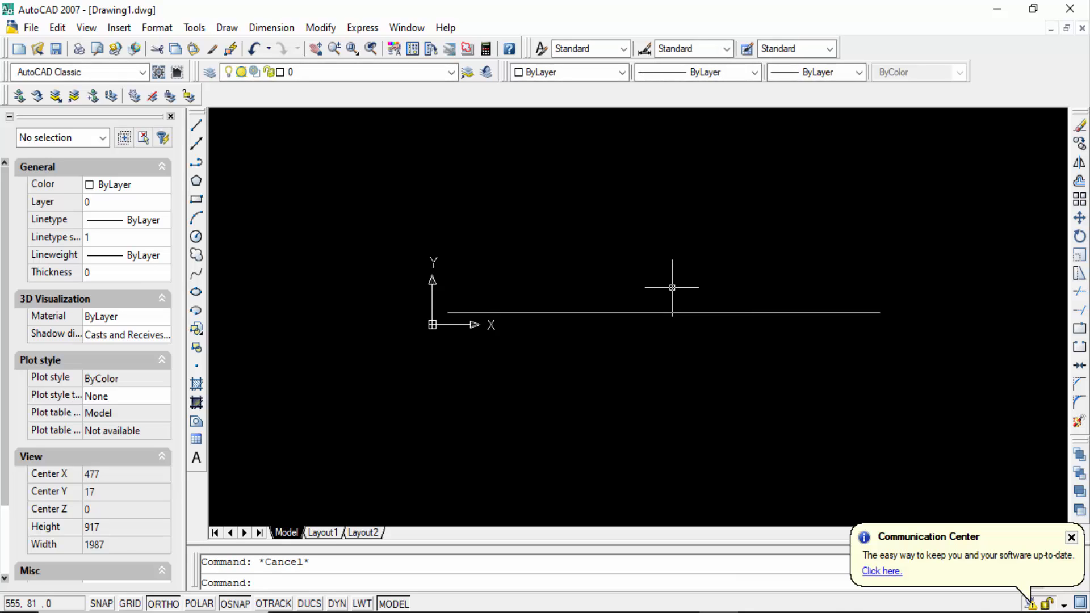
Step: Scale the horizontal line by factor 0.03937 to convert millimetres to inches
{"action": "type", "text": "sc"}
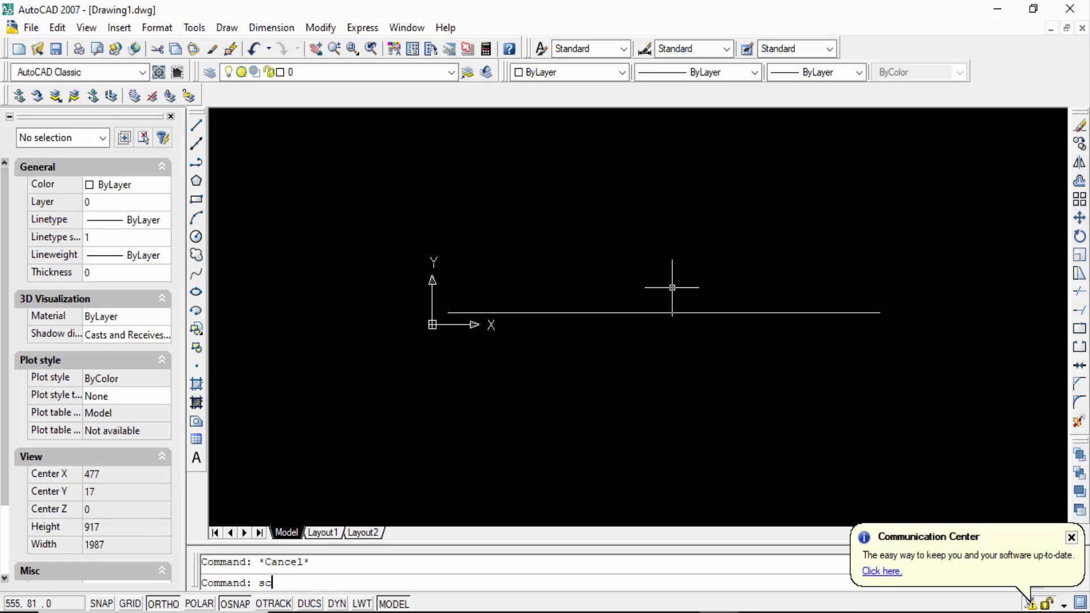
{"action": "key", "text": "enter"}
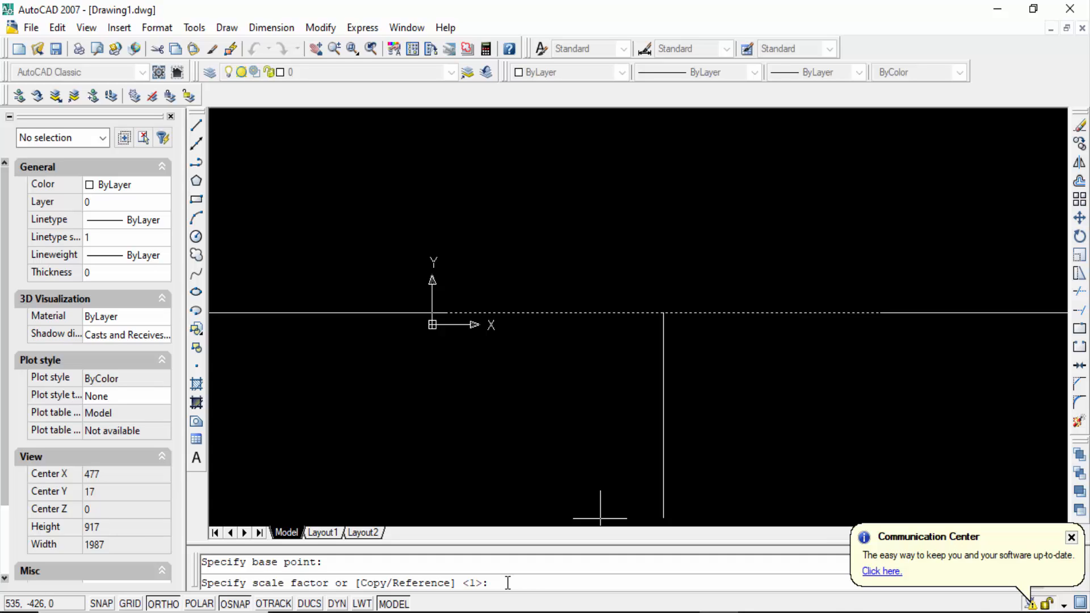
{"action": "type", "text": "0.03"}
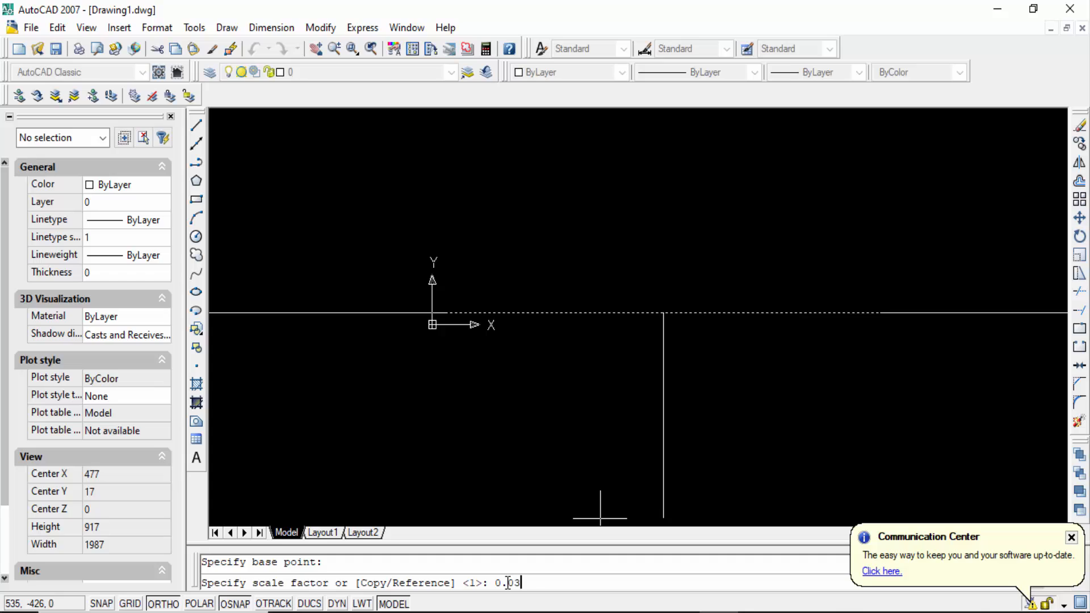
{"action": "type", "text": "937"}
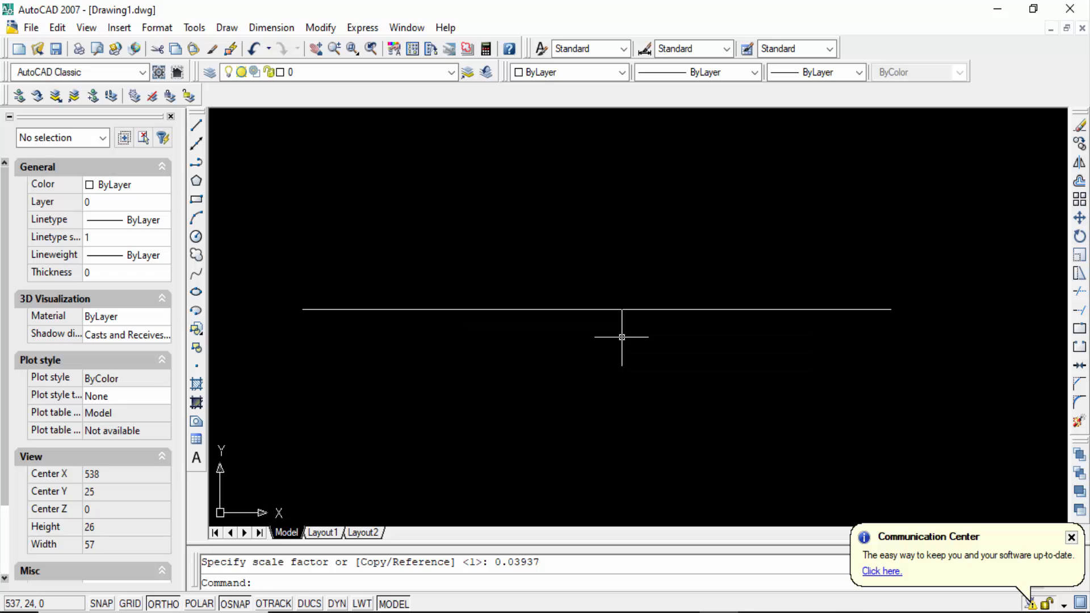
Step: Set drawing units to Architectural with 0'-0" precision and Inches insertion scale
{"action": "key", "text": "Escape"}
{"action": "type", "text": "un"}
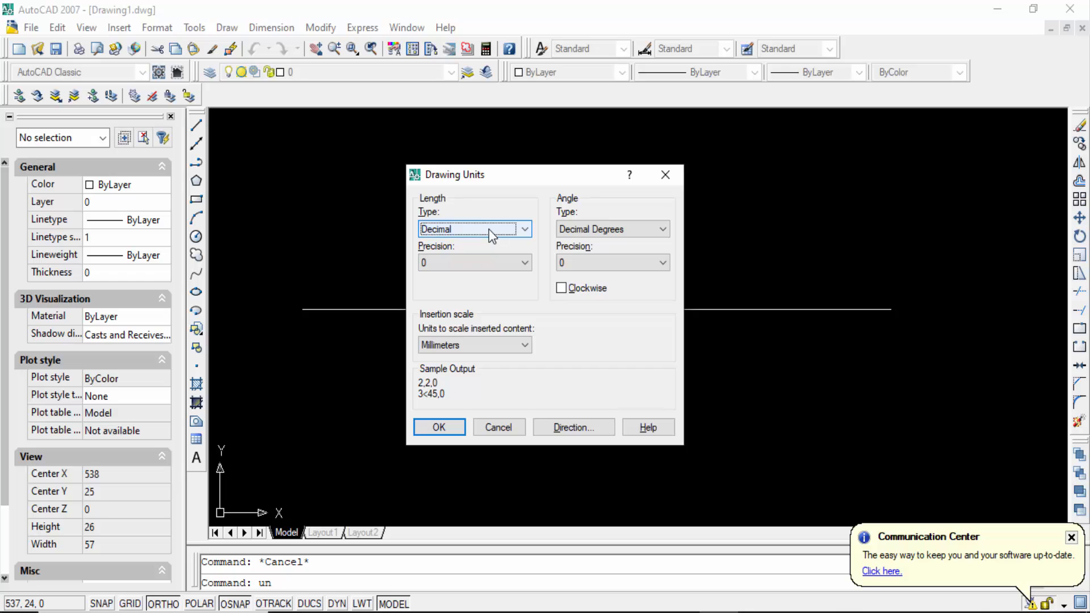
{"action": "left_click", "coordinate": [523, 229]}
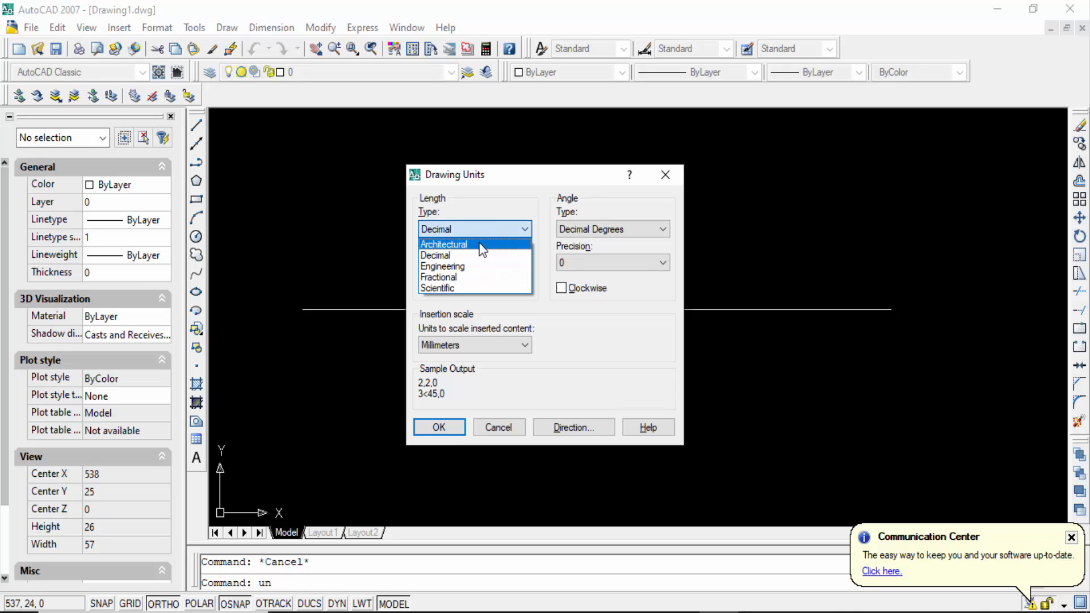
{"action": "left_click", "coordinate": [442, 244]}
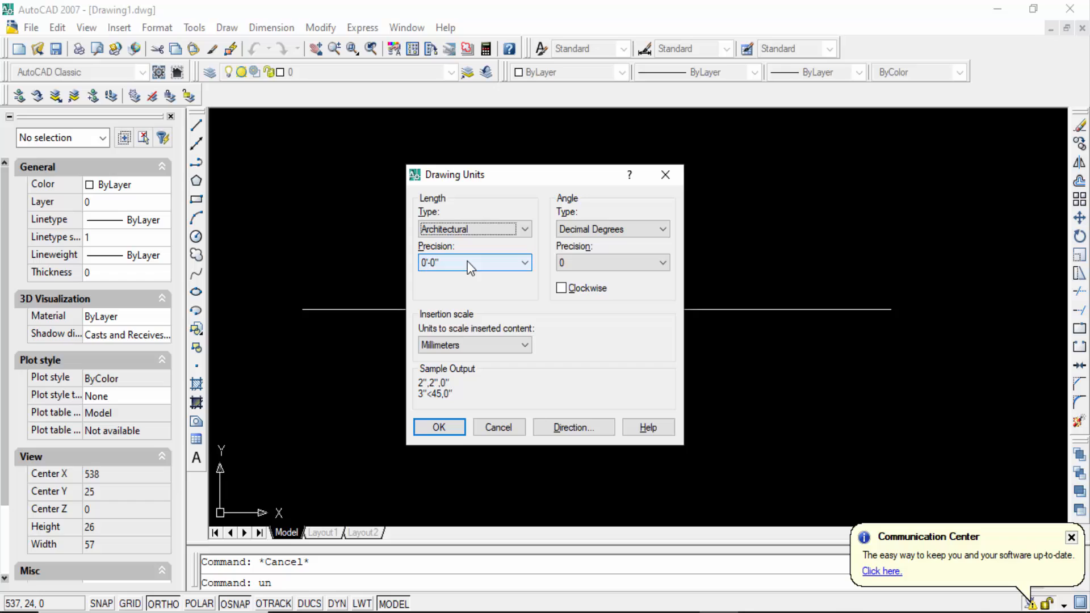
{"action": "left_click", "coordinate": [524, 262]}
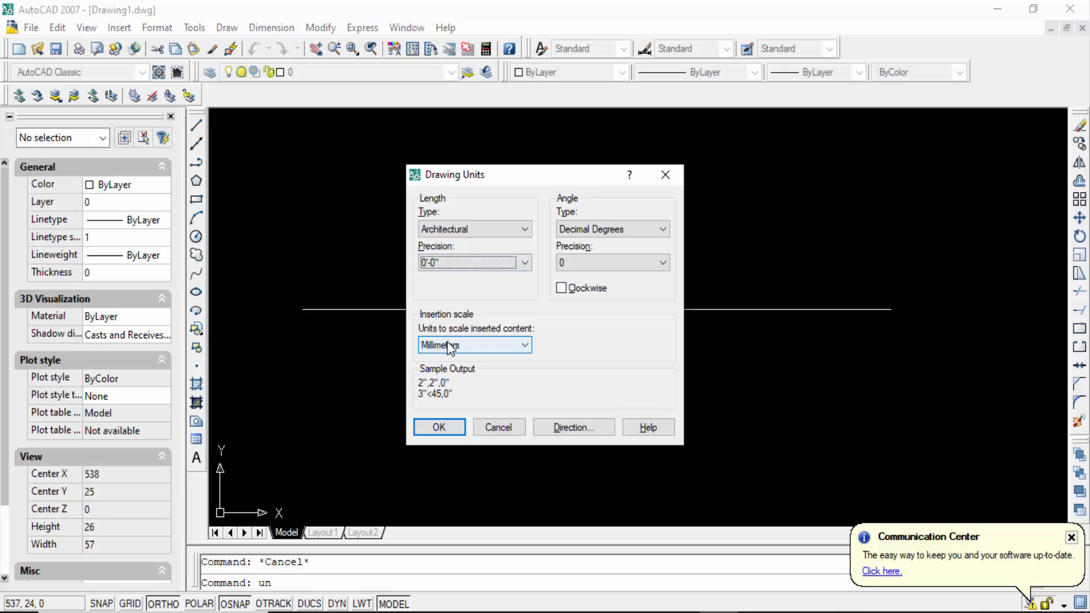
{"action": "left_click", "coordinate": [474, 344]}
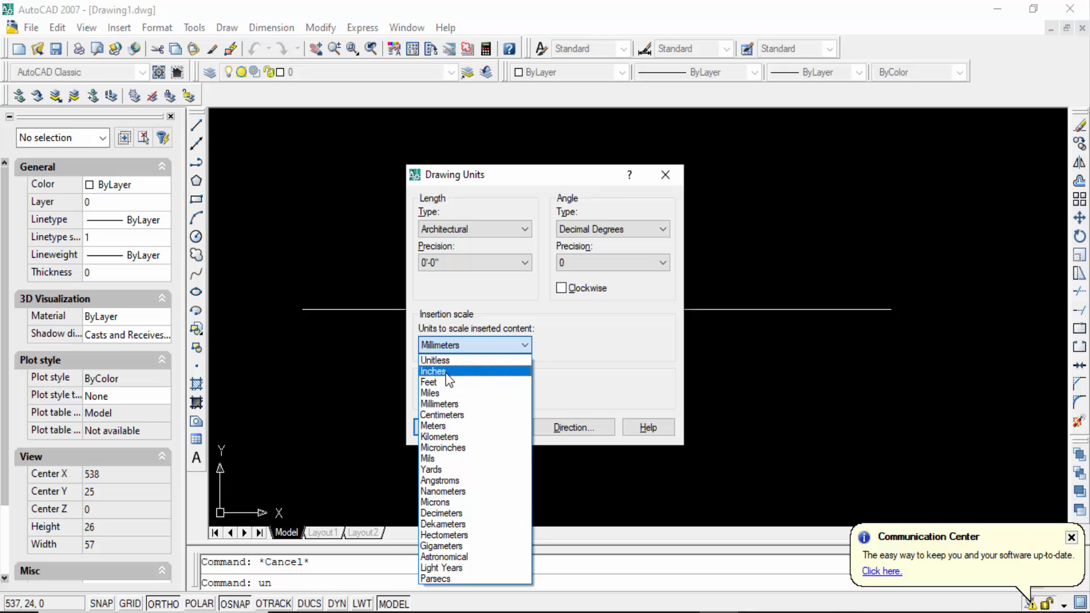
{"action": "left_click", "coordinate": [433, 371]}
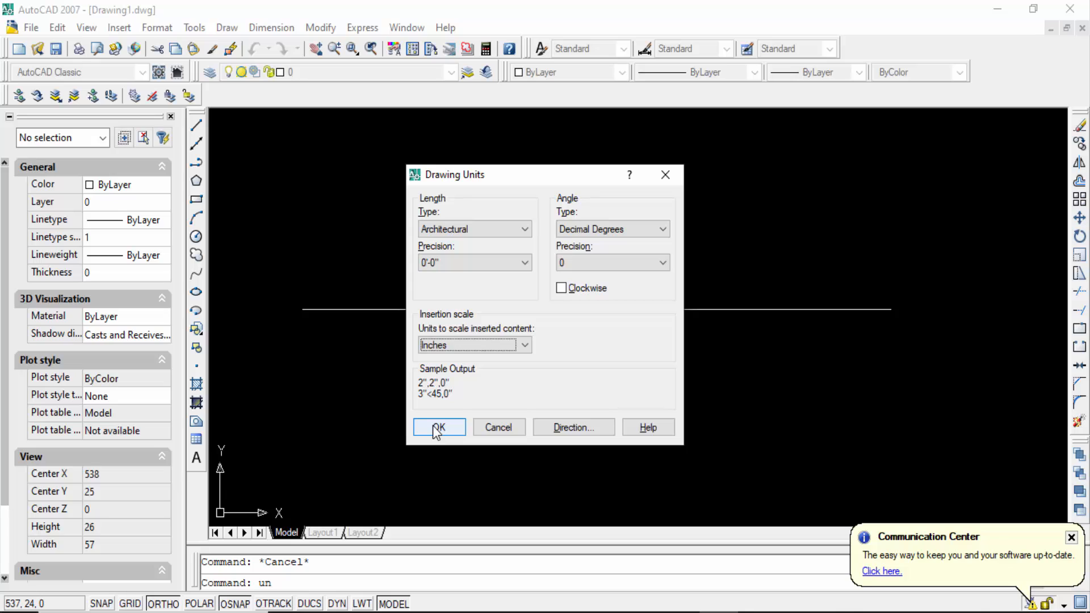
{"action": "left_click", "coordinate": [438, 427]}
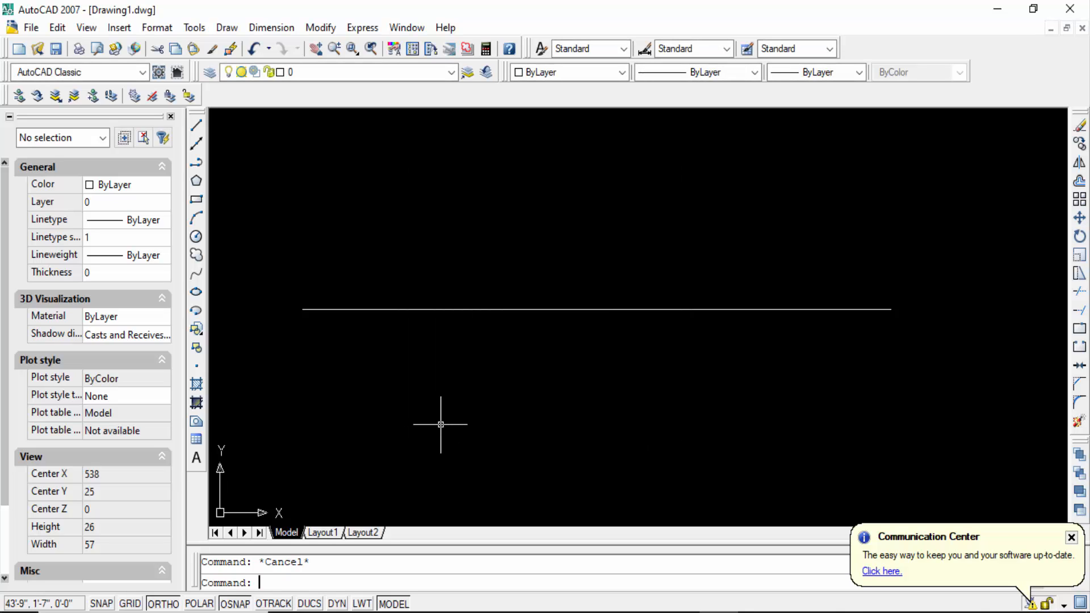
Step: Give the Standard dimension style Architectural primary units at 0'-0" precision without the mm suffix
{"action": "type", "text": "d"}
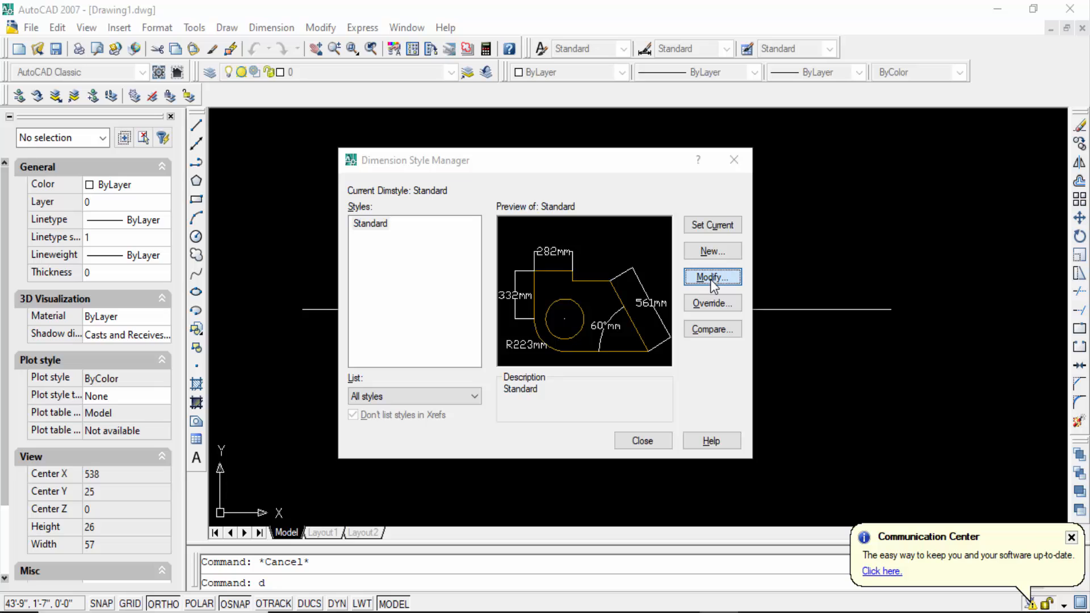
{"action": "left_click", "coordinate": [712, 276]}
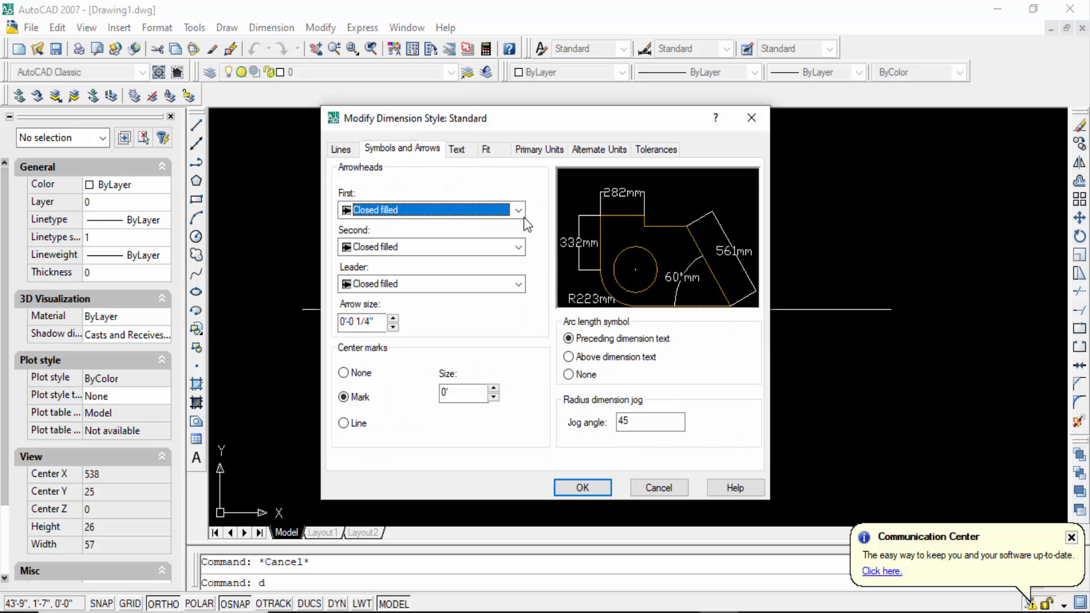
{"action": "left_click", "coordinate": [538, 149]}
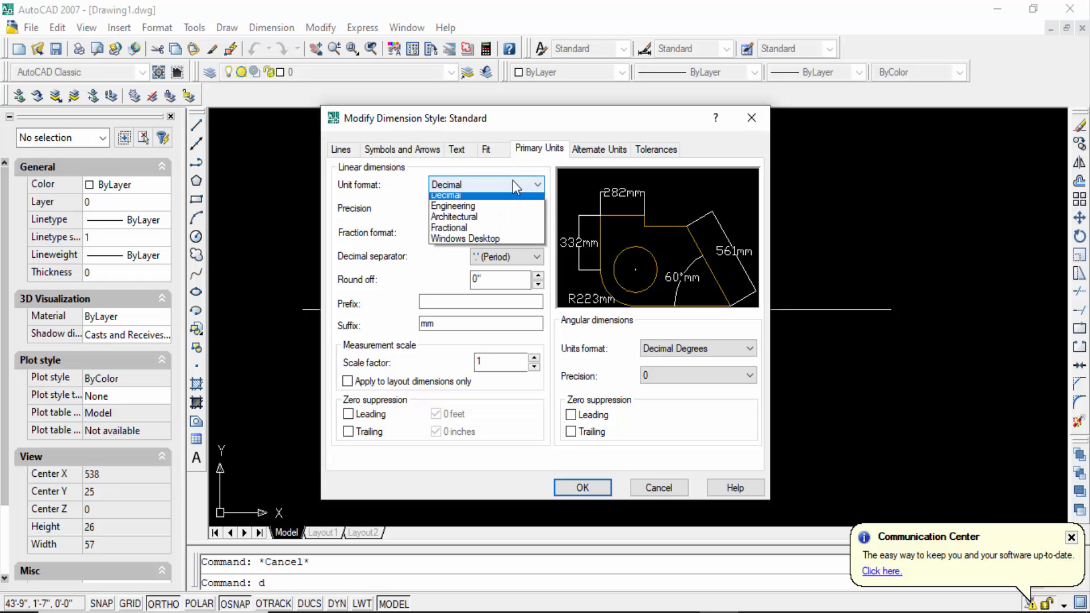
{"action": "left_click", "coordinate": [453, 216]}
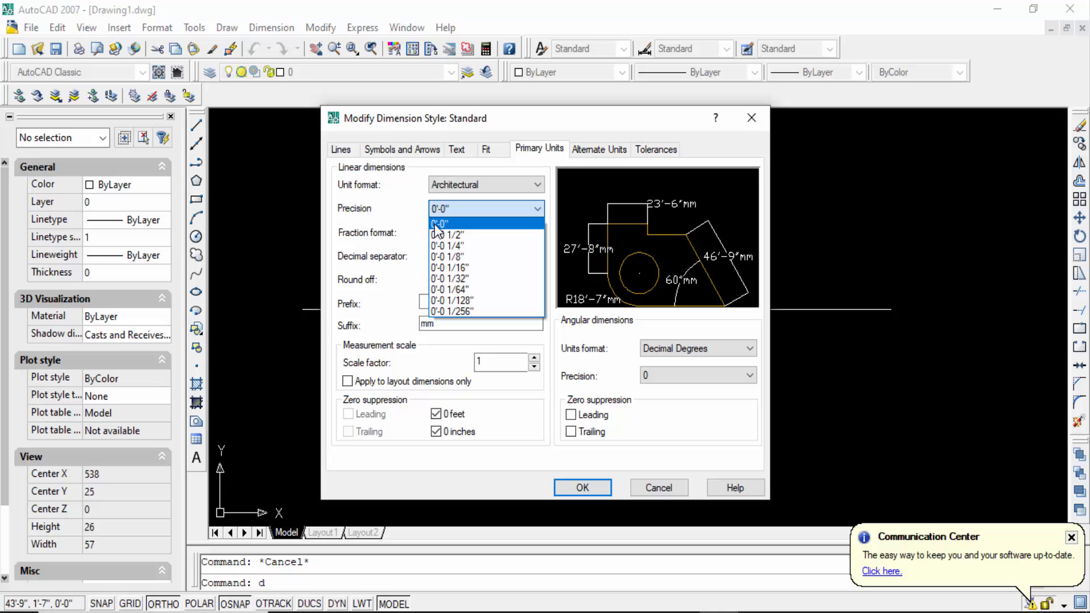
{"action": "left_click", "coordinate": [439, 223]}
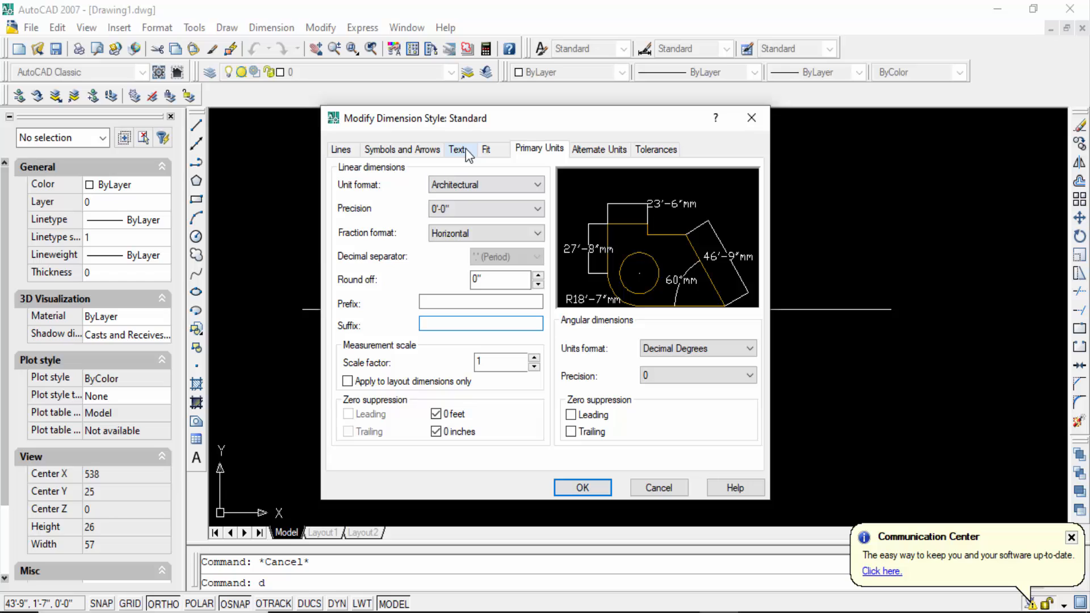
Step: Change the Standard dimension style's text height from 4'-2" to 6"
{"action": "left_click", "coordinate": [456, 148]}
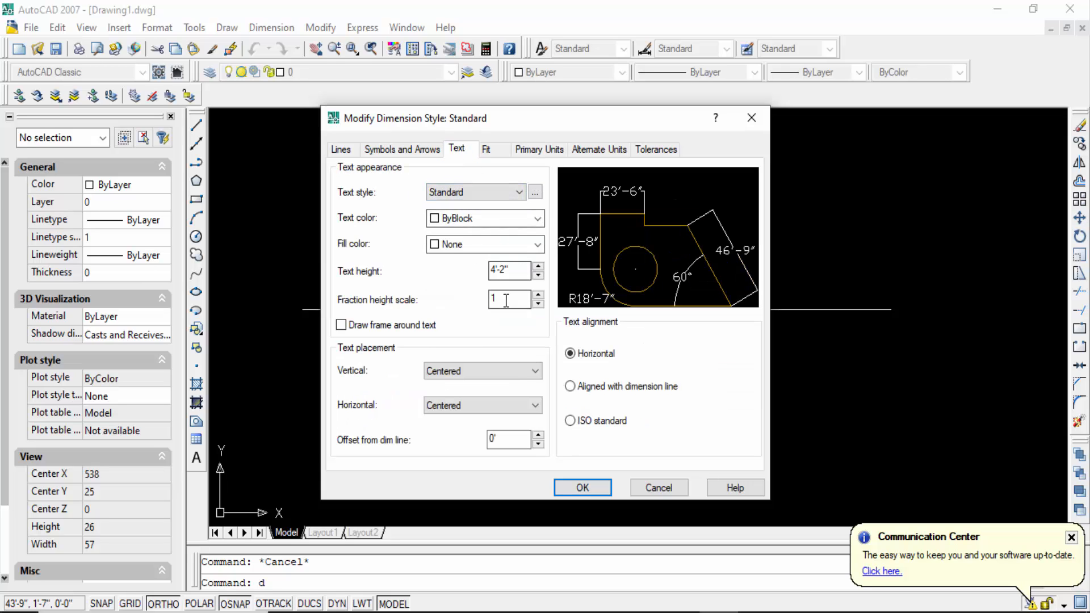
{"action": "triple_click", "coordinate": [508, 270]}
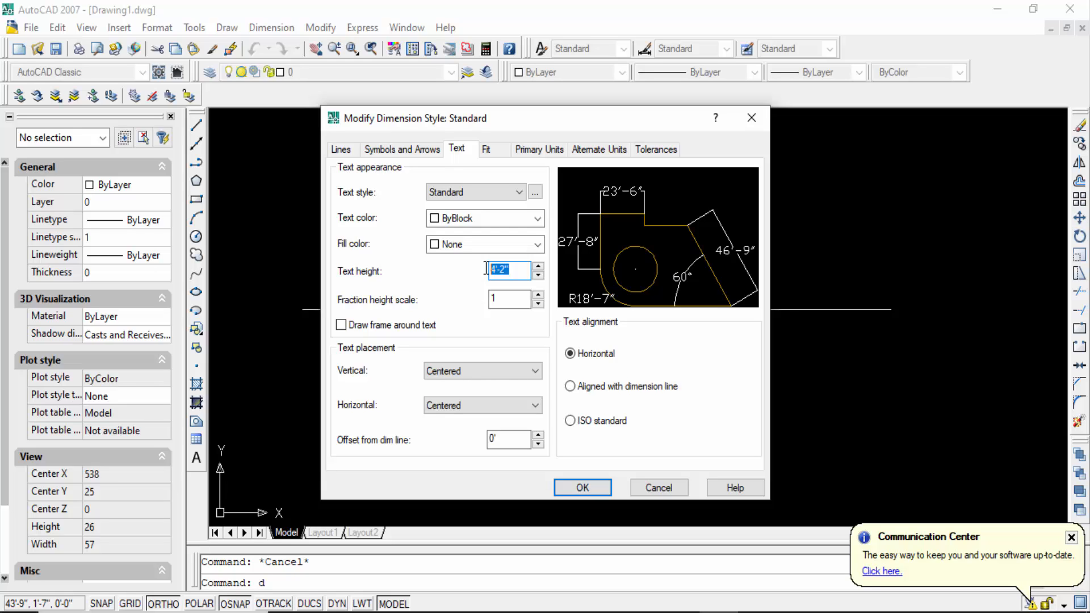
{"action": "type", "text": "6"}
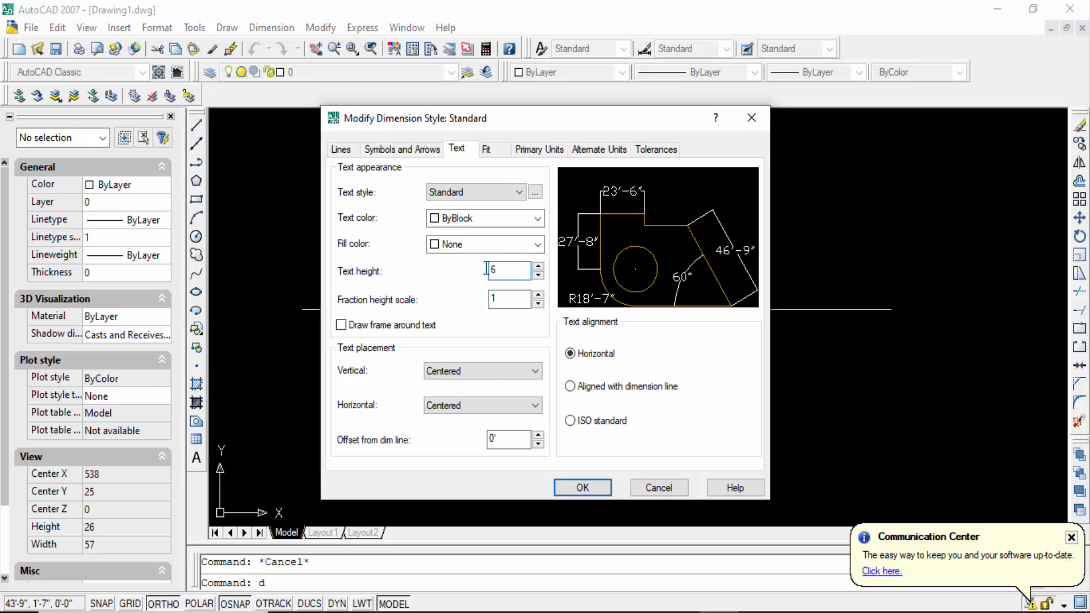
{"action": "type", "text": "\""}
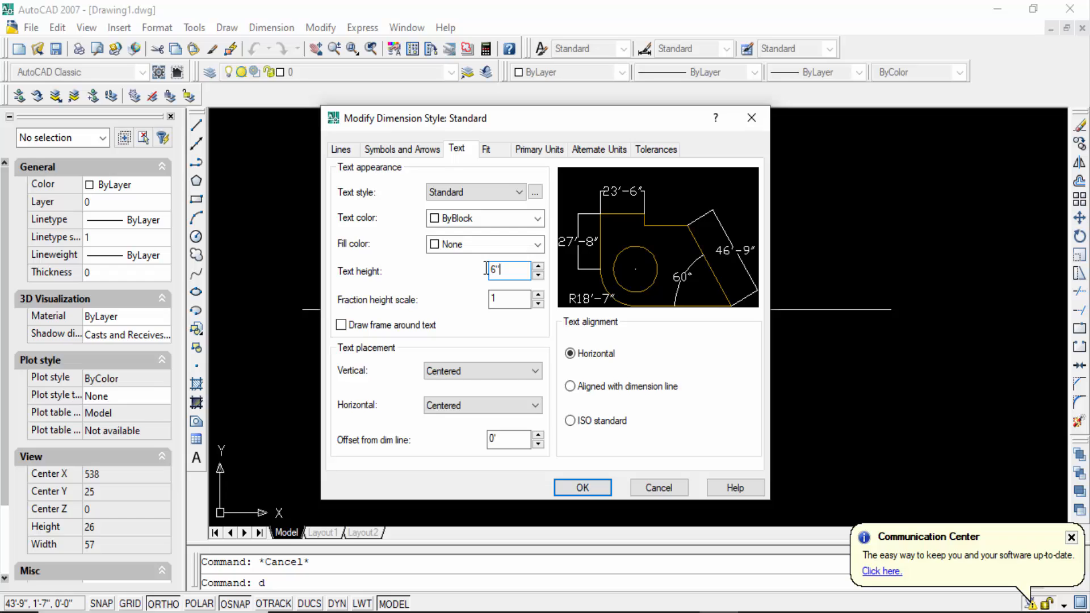
{"action": "left_click", "coordinate": [508, 270]}
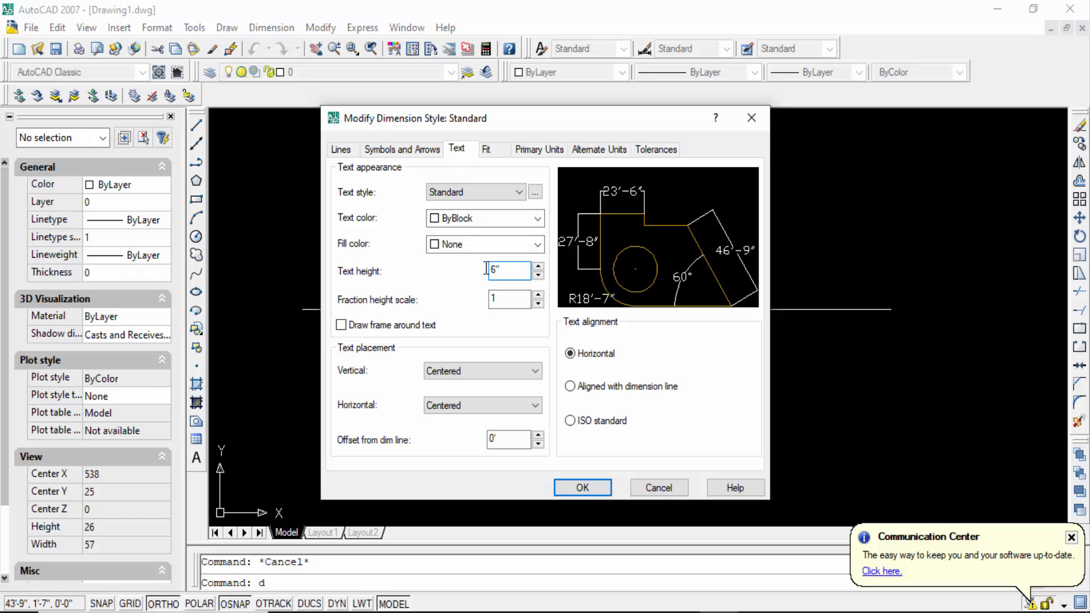
{"action": "left_click", "coordinate": [507, 270]}
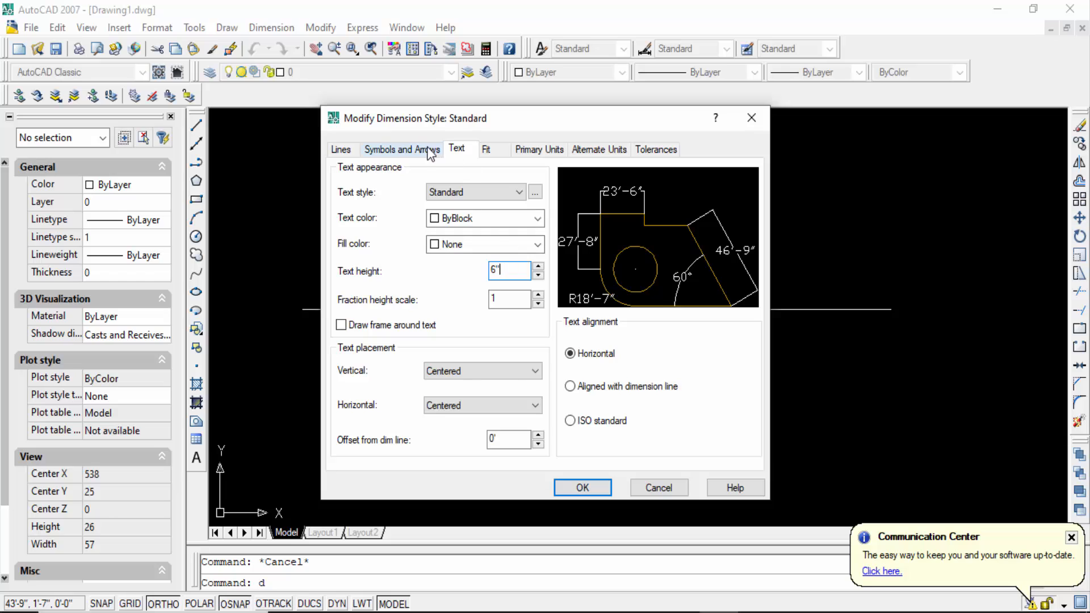
Step: Set the arrow size to 6", save the style, and close the Dimension Style Manager
{"action": "left_click", "coordinate": [402, 148]}
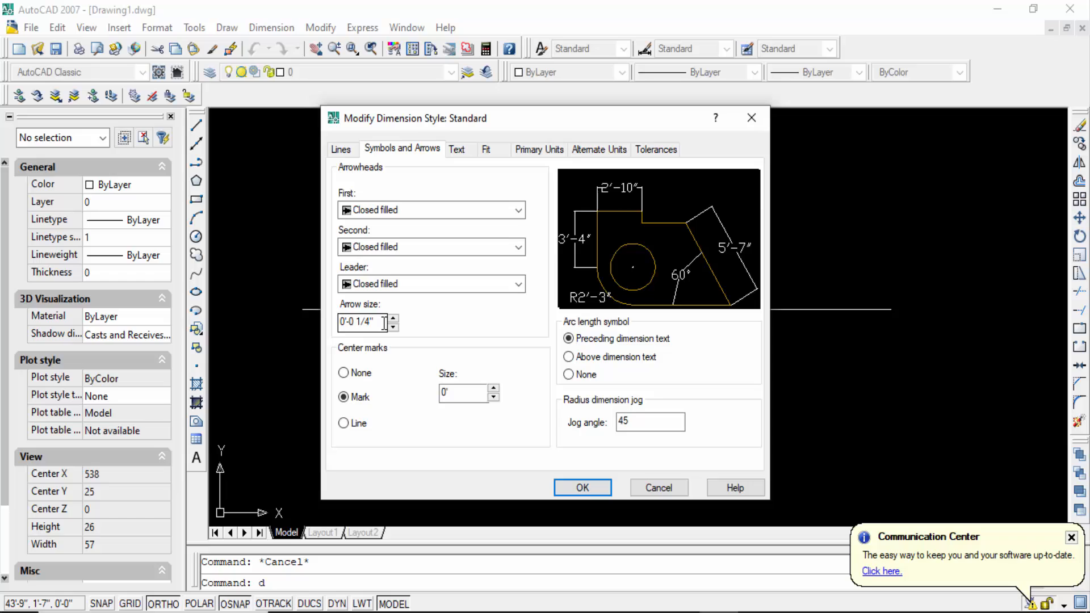
{"action": "triple_click", "coordinate": [357, 323]}
{"action": "type", "text": "6"}
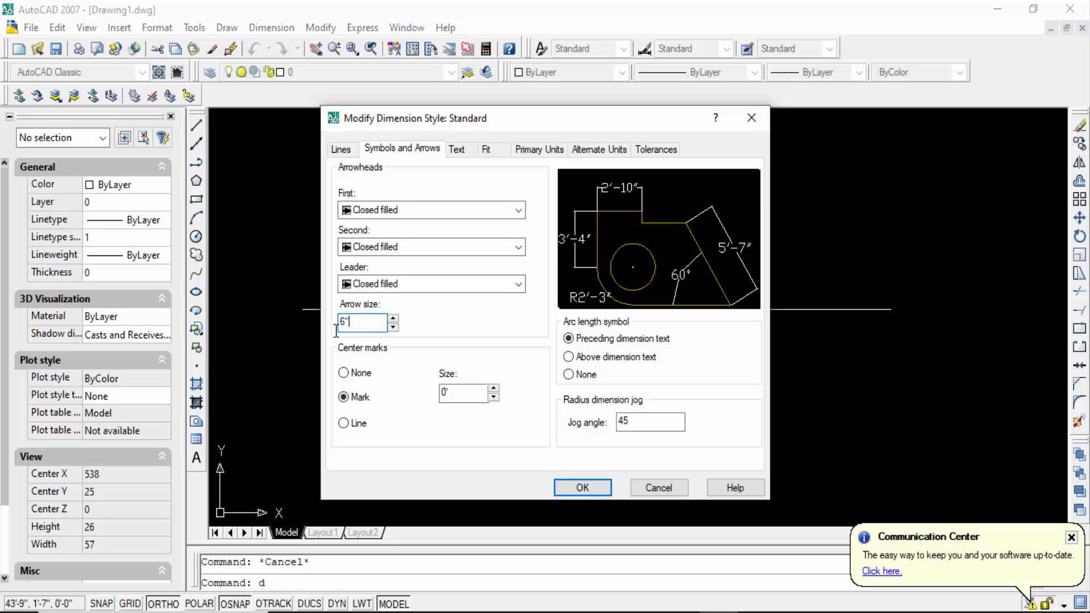
{"action": "left_click", "coordinate": [582, 487]}
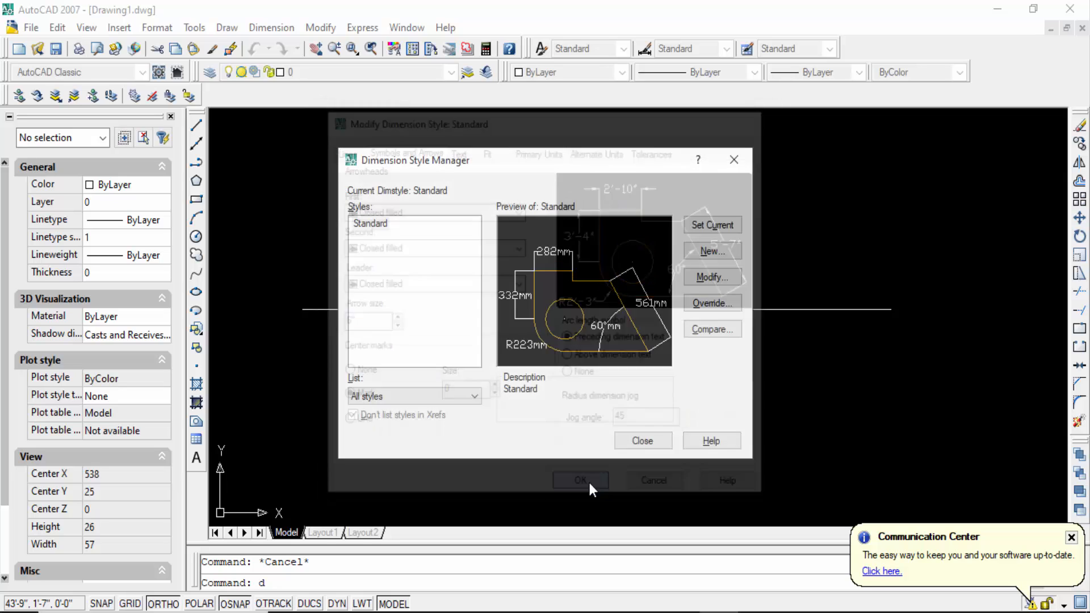
{"action": "left_click", "coordinate": [581, 479]}
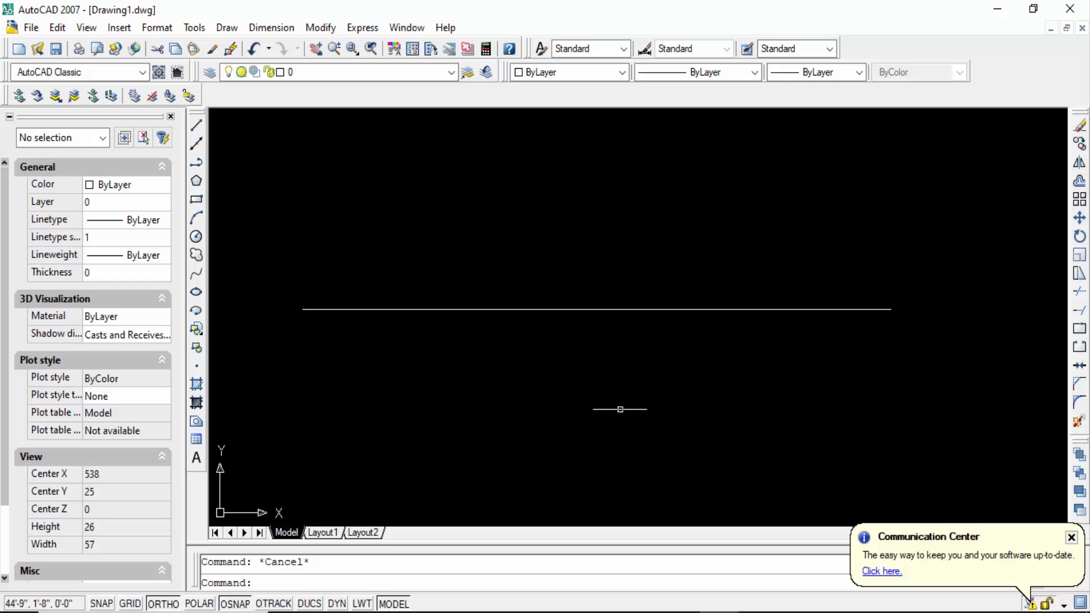
{"action": "mouse_move", "coordinate": [620, 409]}
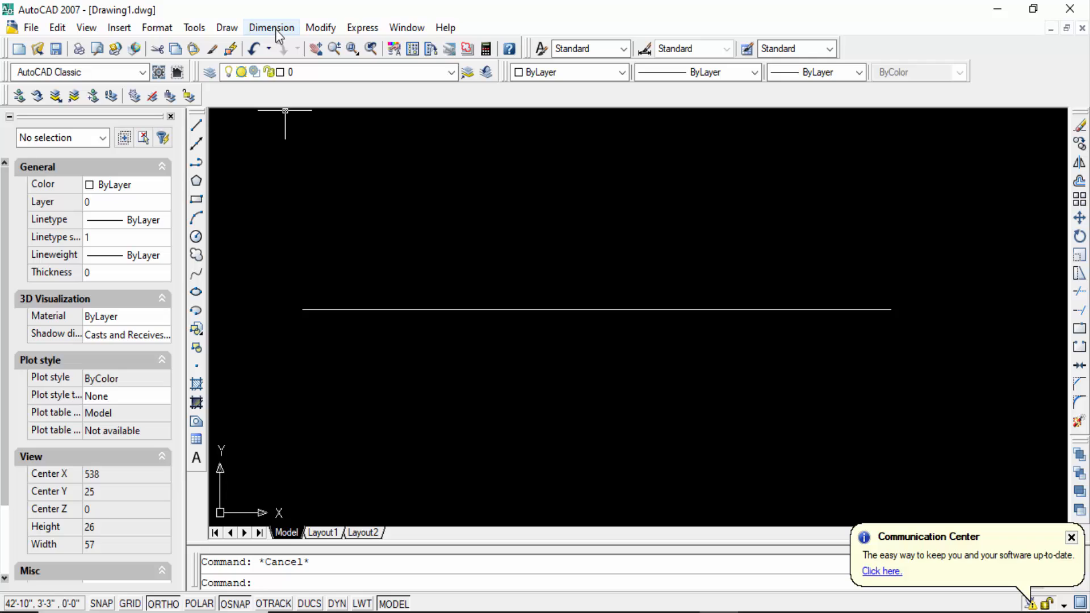
Step: Add an aligned 3'-3" dimension between the line's endpoints, placed above it
{"action": "left_click", "coordinate": [271, 27]}
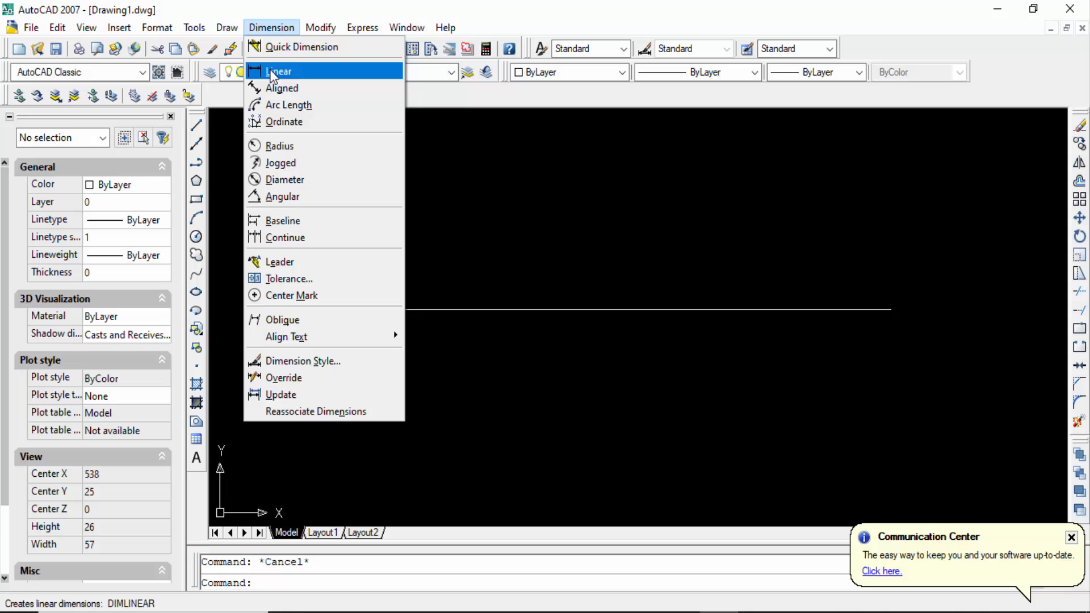
{"action": "left_click", "coordinate": [282, 88]}
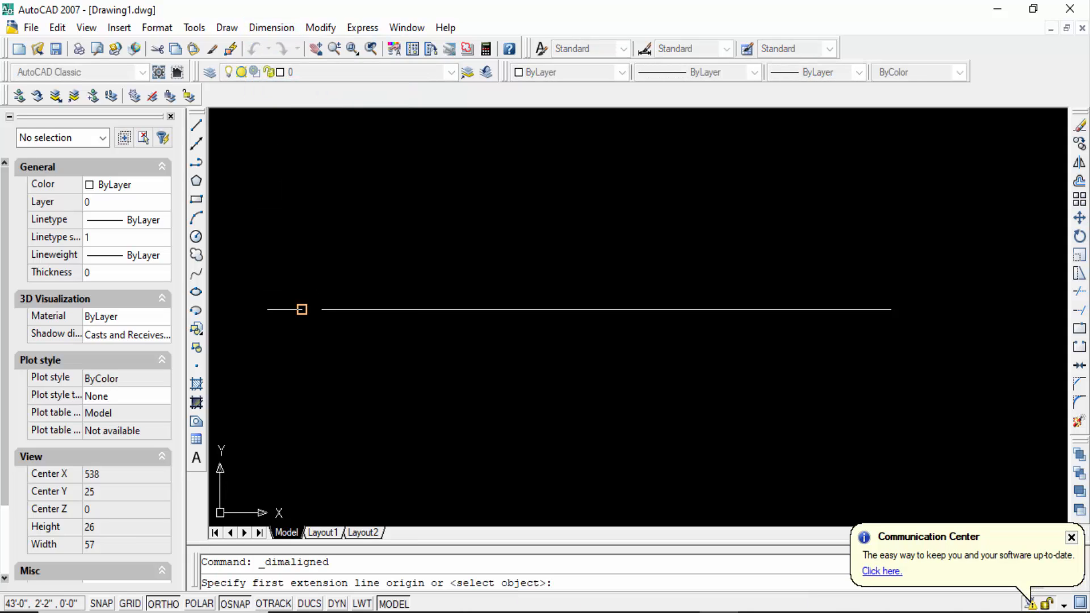
{"action": "left_click", "coordinate": [302, 310]}
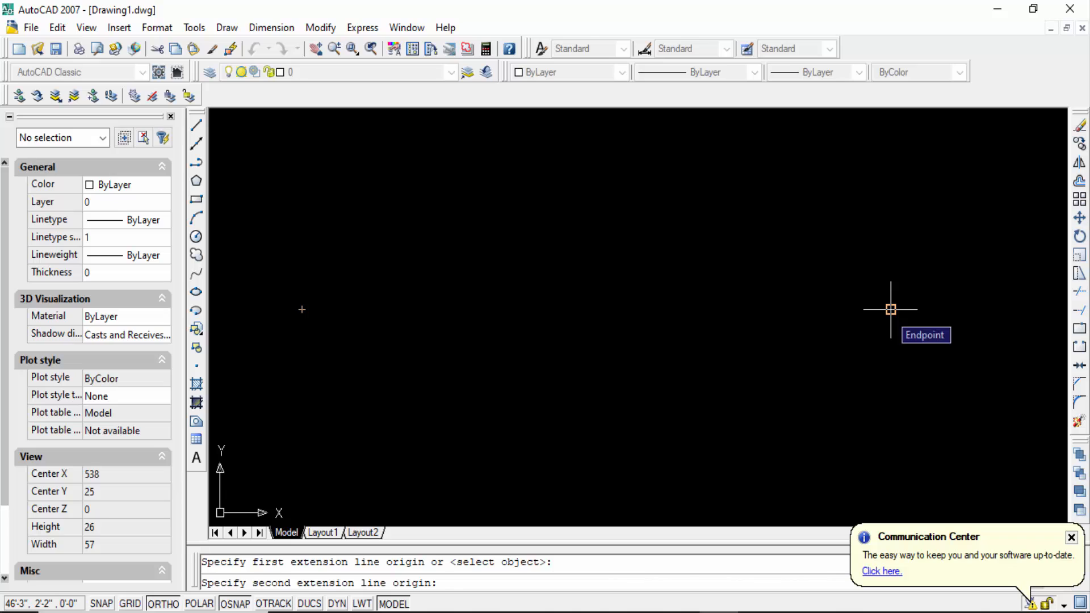
{"action": "left_click", "coordinate": [890, 309]}
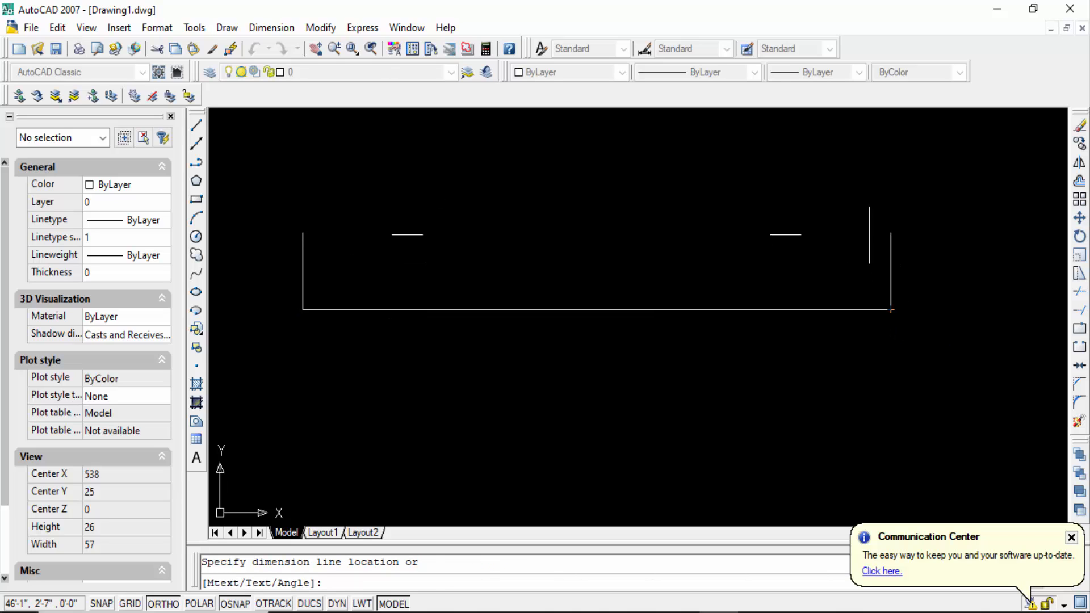
{"action": "left_click", "coordinate": [869, 229]}
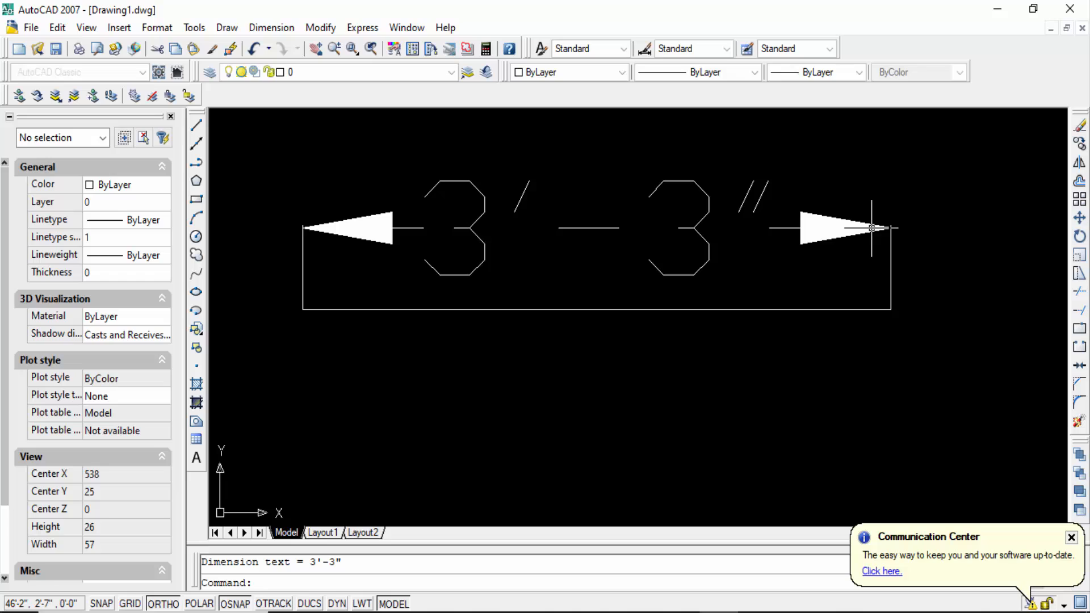